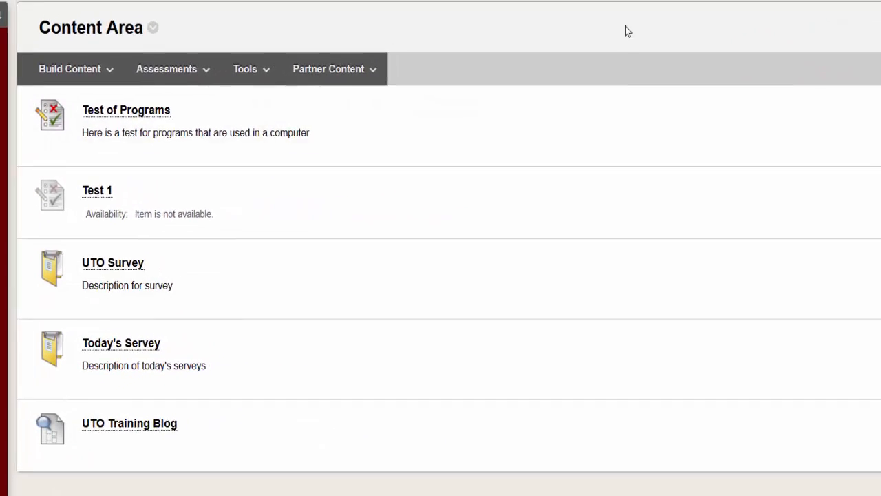
# Expand the Content Area's Tools menu of course add-ons.
pyautogui.click(245, 69)
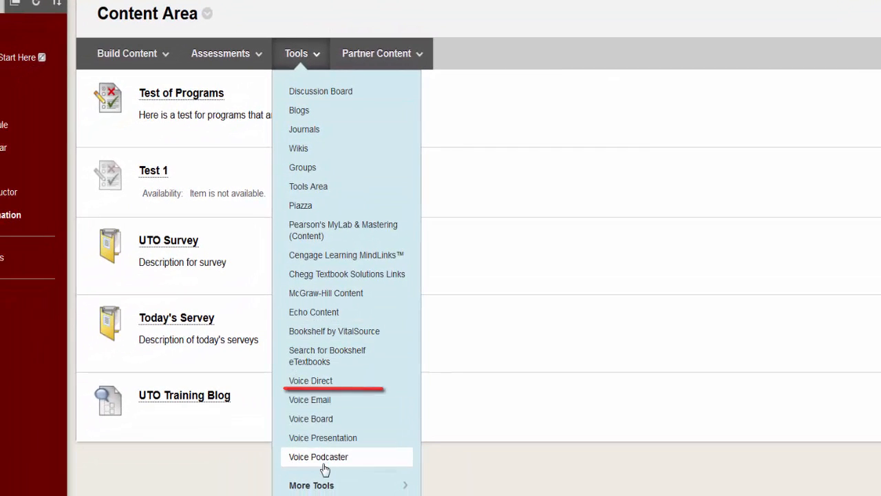
pyautogui.moveTo(327, 379)
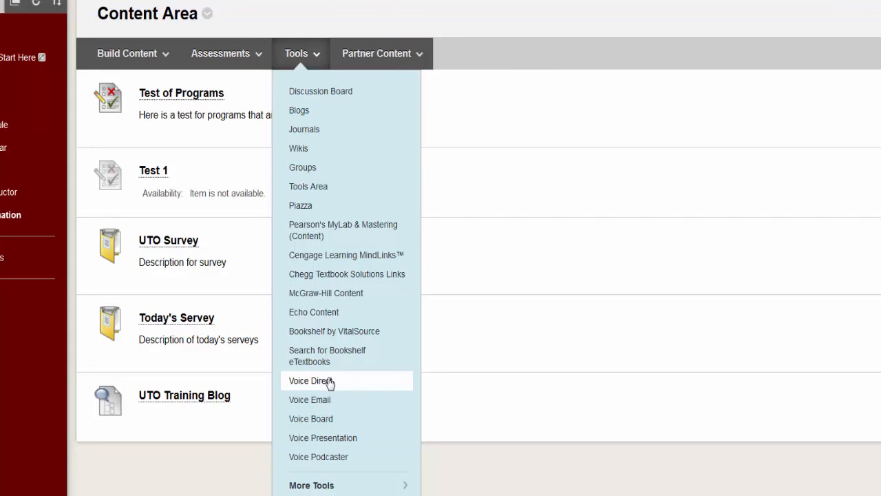
# Start a Voice Direct item titled 'Office Hours' with the description 'This is voice direct'.
pyautogui.click(310, 380)
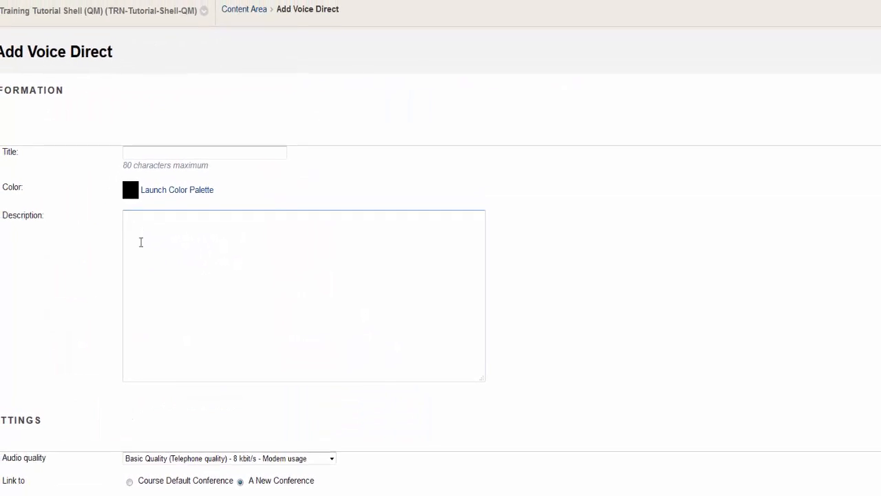
pyautogui.write('Office Hours')
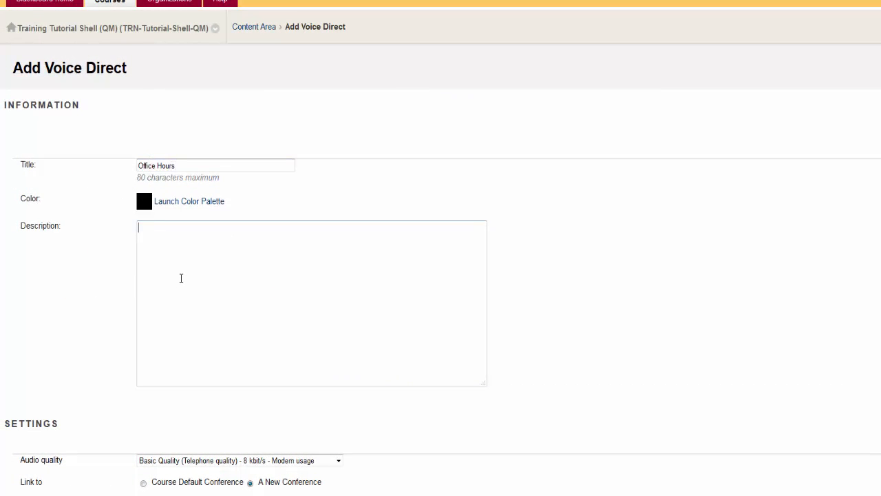
pyautogui.write('This is voice direct tool, it is being set up for users can')
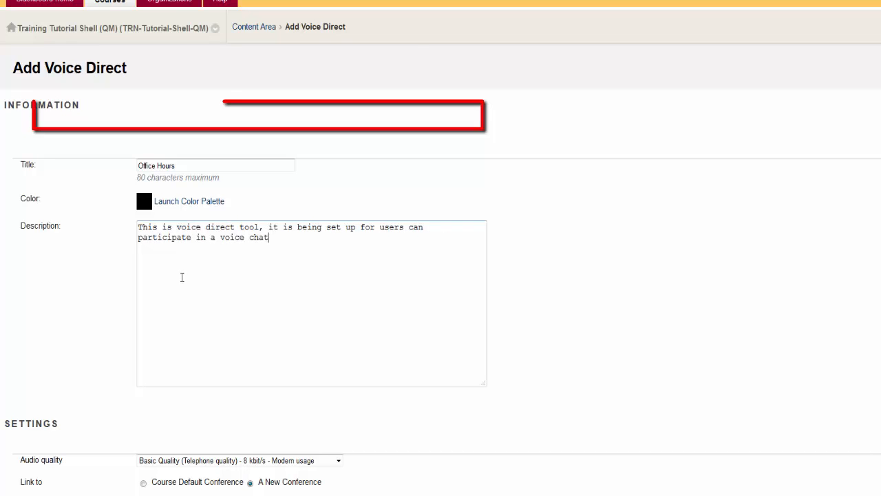
# Set Archive Automatically to No in the Voice Direct settings.
pyautogui.scroll(-3)
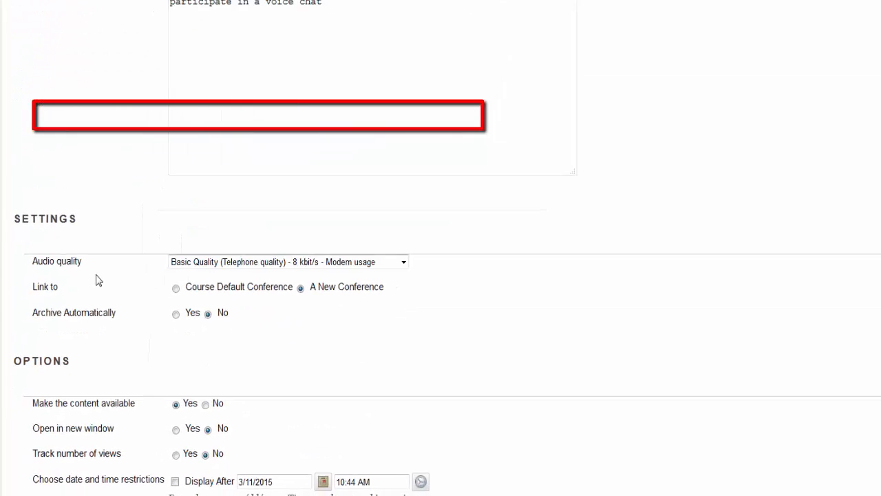
pyautogui.scroll(-3)
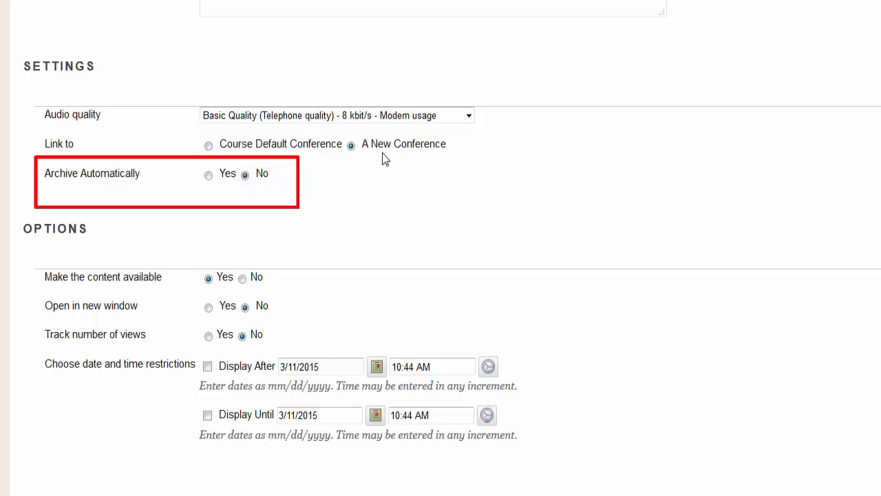
pyautogui.click(242, 173)
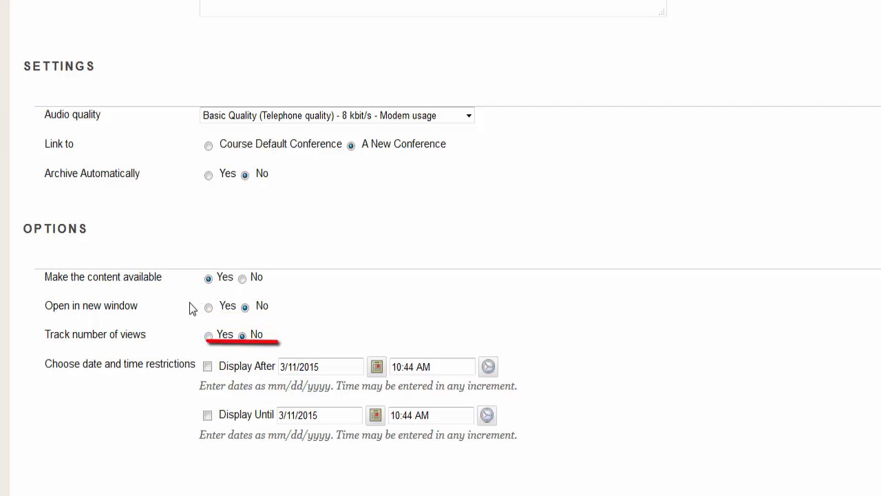
pyautogui.moveTo(190, 308)
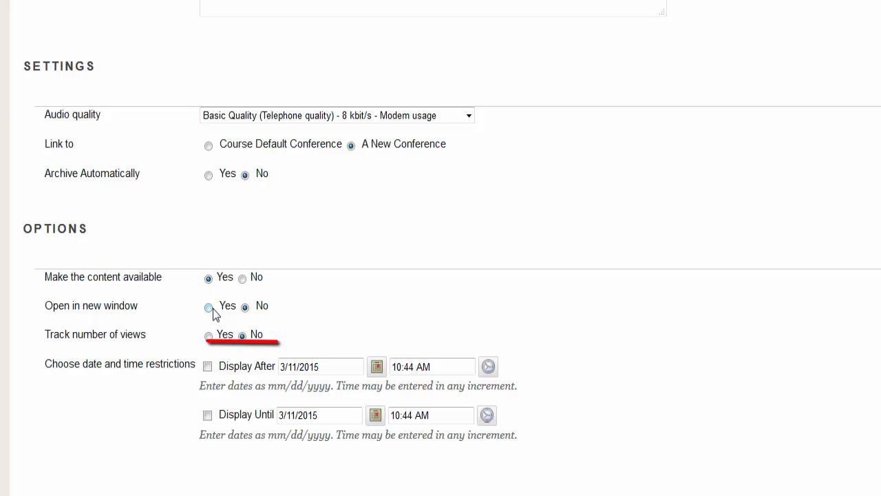
# Submit the Voice Direct form so Office Hours appears in the Content Area.
pyautogui.click(210, 306)
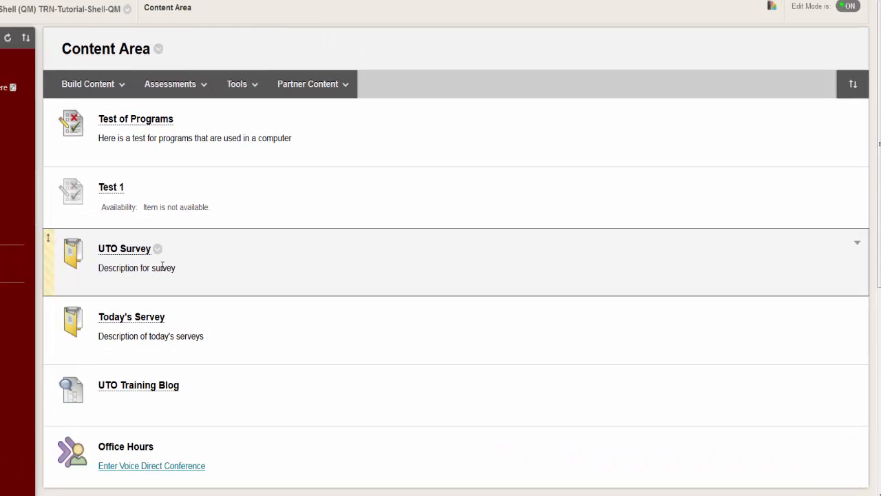
pyautogui.moveTo(245, 252)
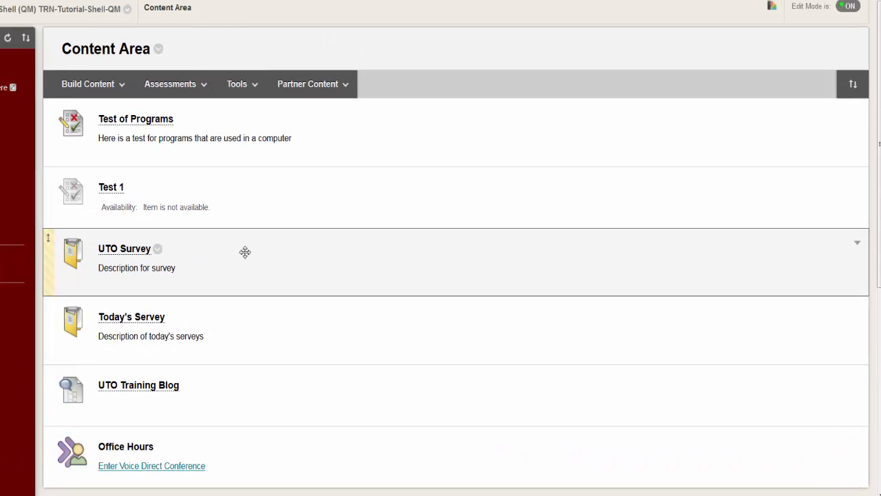
# Enter the Office Hours Voice Direct conference from the Content Area link.
pyautogui.scroll(-3)
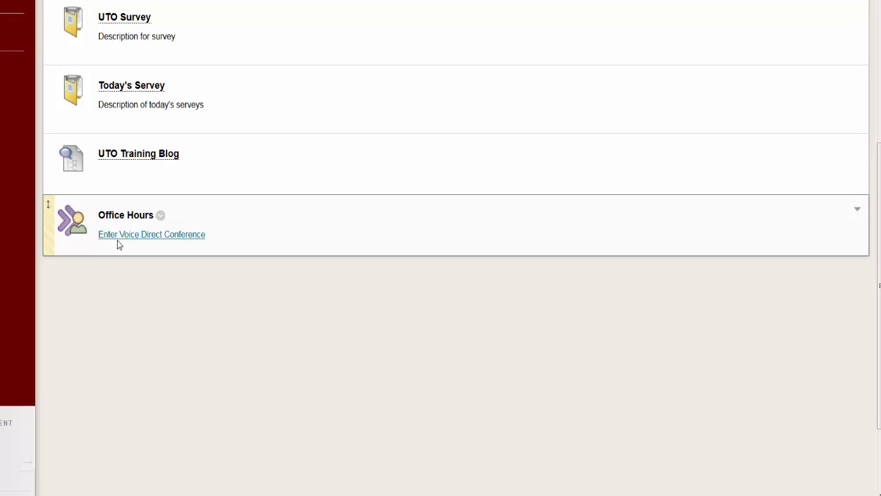
pyautogui.click(151, 234)
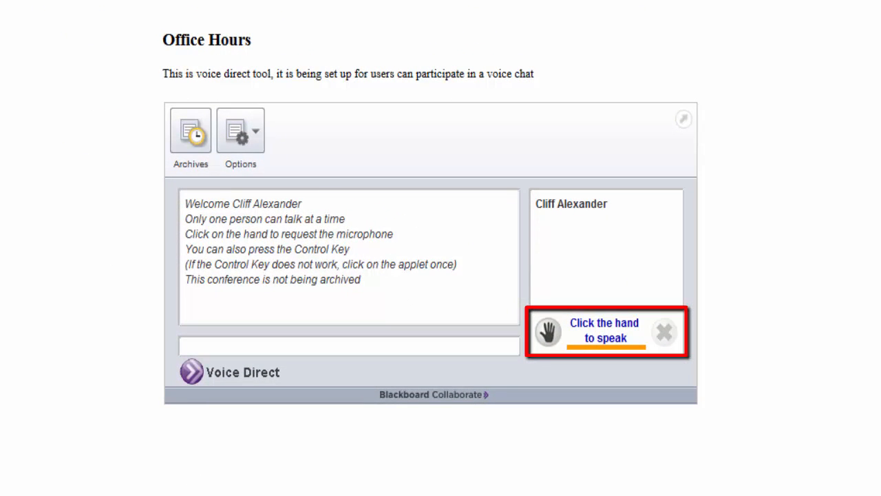
pyautogui.click(548, 335)
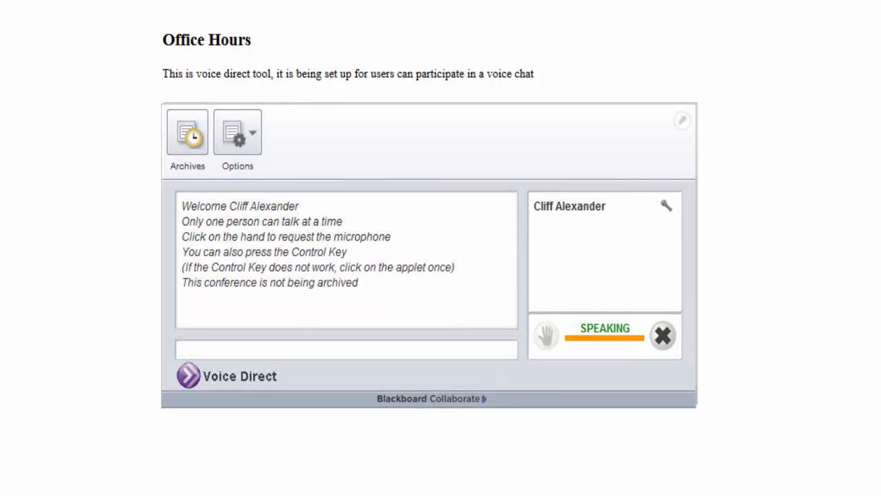